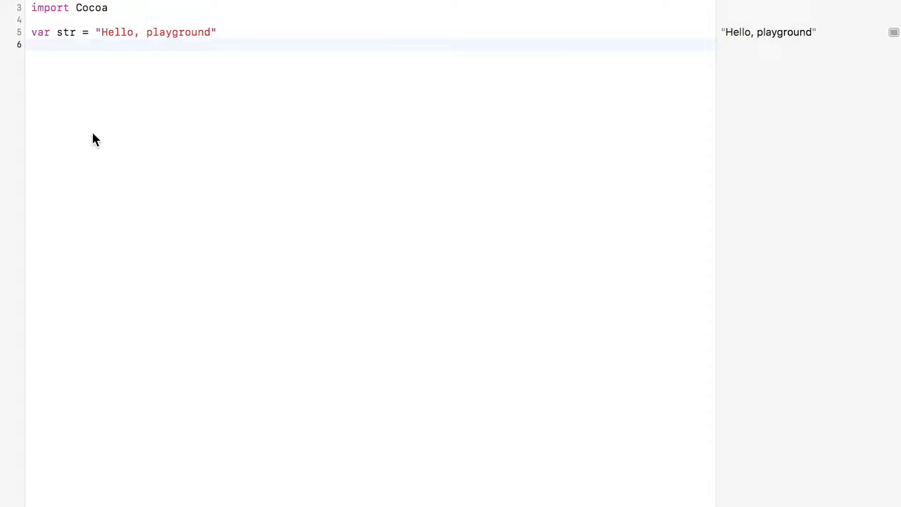
{"action": "mouse_move", "coordinate": [278, 45]}
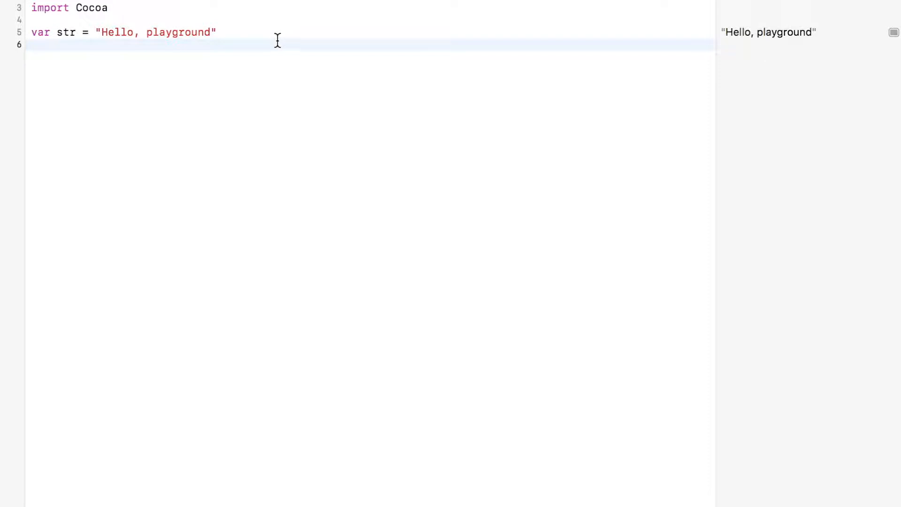
- Delete the default var str = "Hello, playground" line, leaving only the Cocoa import
{"action": "triple_click", "coordinate": [124, 32]}
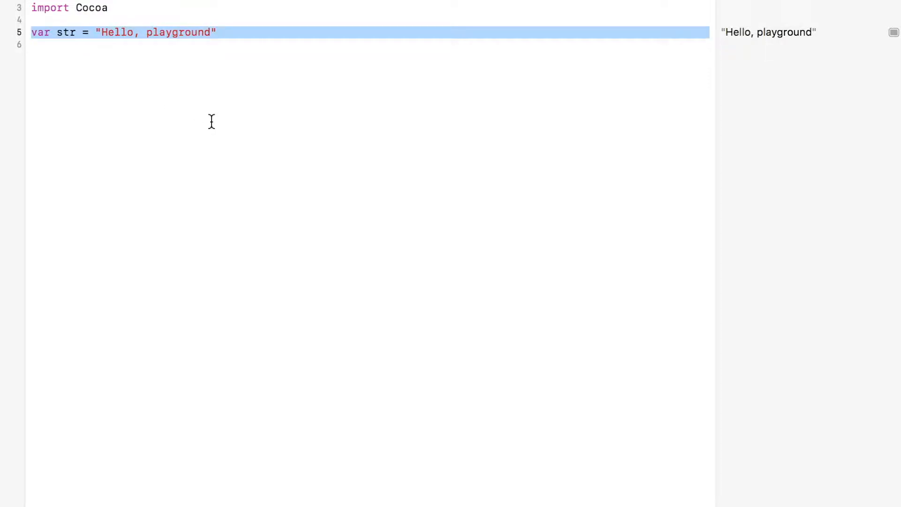
{"action": "key", "text": "Delete"}
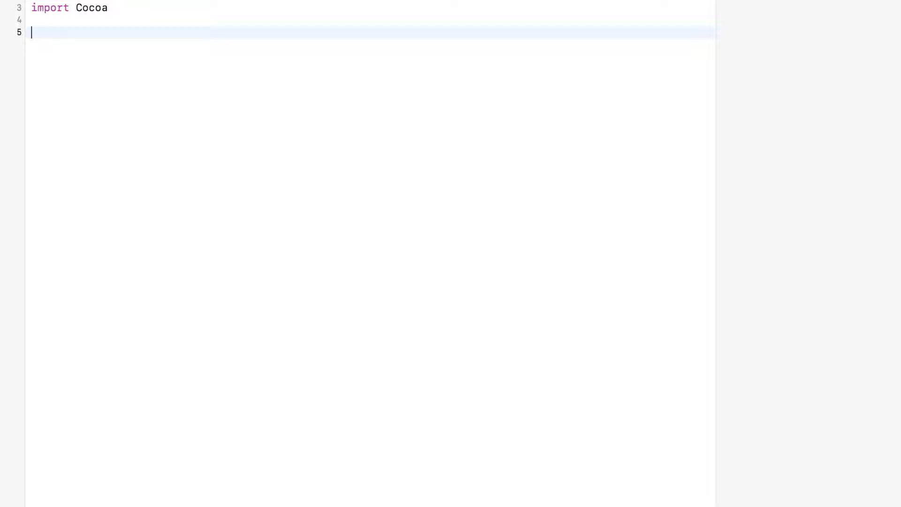
- Add let height = 25 and a switch printing "Nice height" for 20...42, default break
{"action": "type", "text": "let h"}
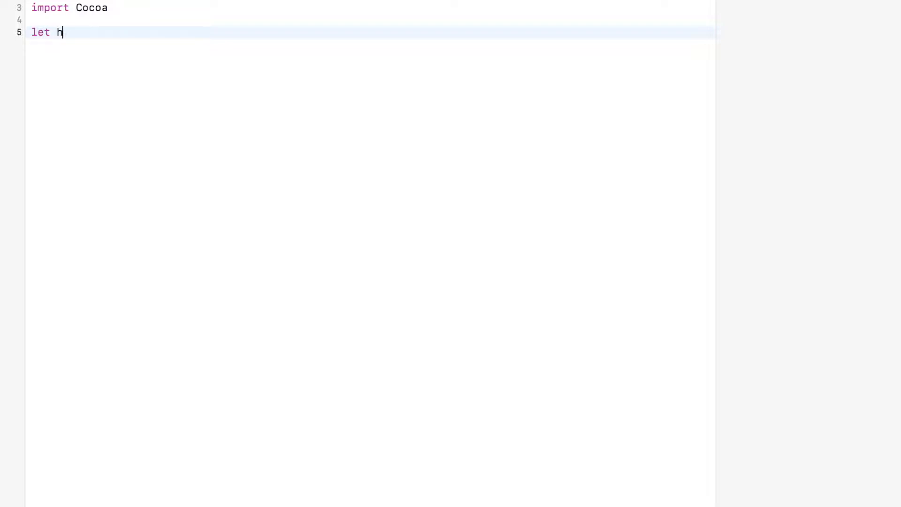
{"action": "type", "text": "eight = 25"}
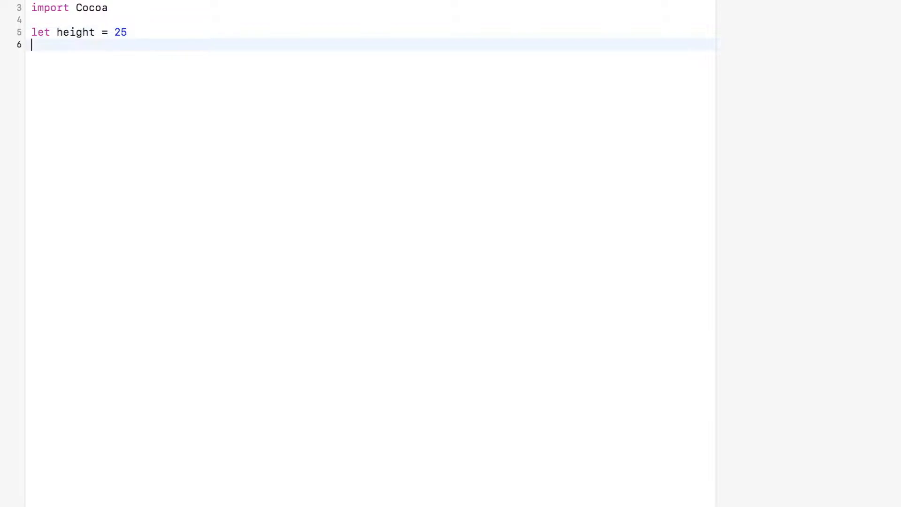
{"action": "type", "text": "switch height {"}
{"action": "type", "text": "case 20"}
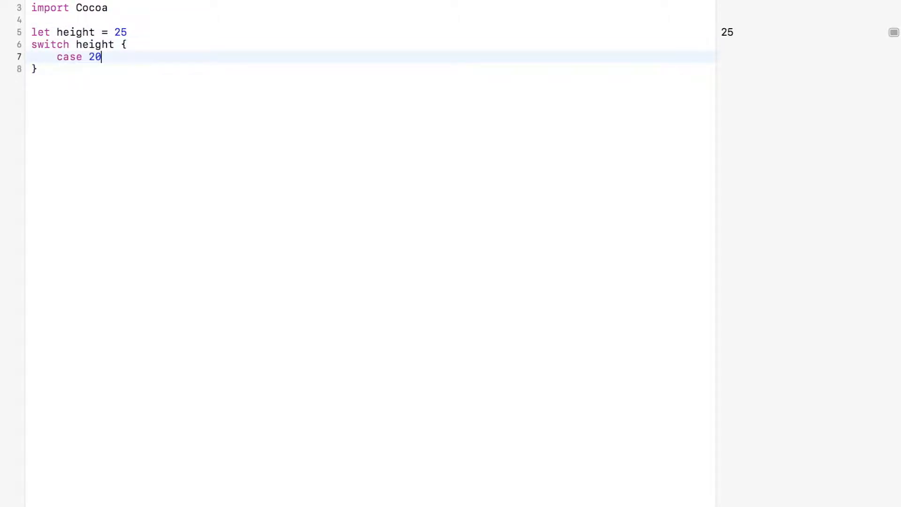
{"action": "type", "text": "..."}
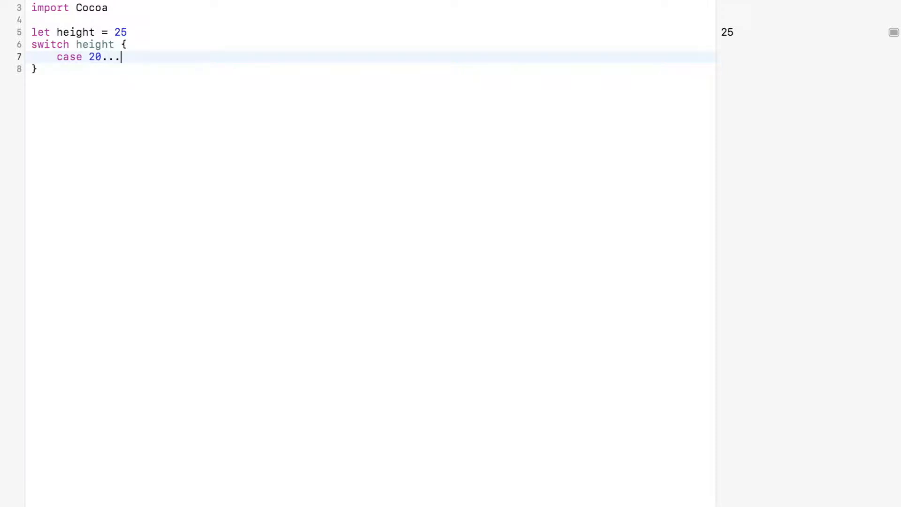
{"action": "type", "text": "42:"}
{"action": "type", "text": "print(\"N"}
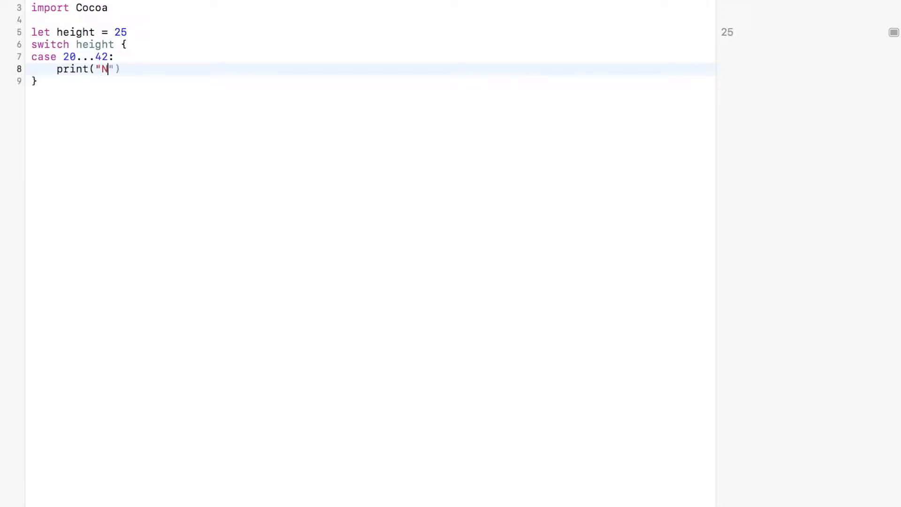
{"action": "type", "text": "ice height"}
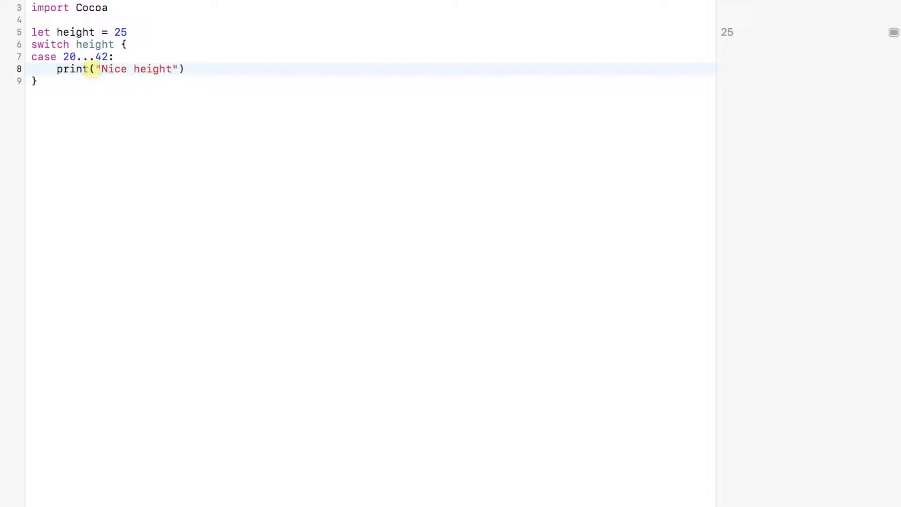
{"action": "type", "text": "default:"}
{"action": "type", "text": "bre"}
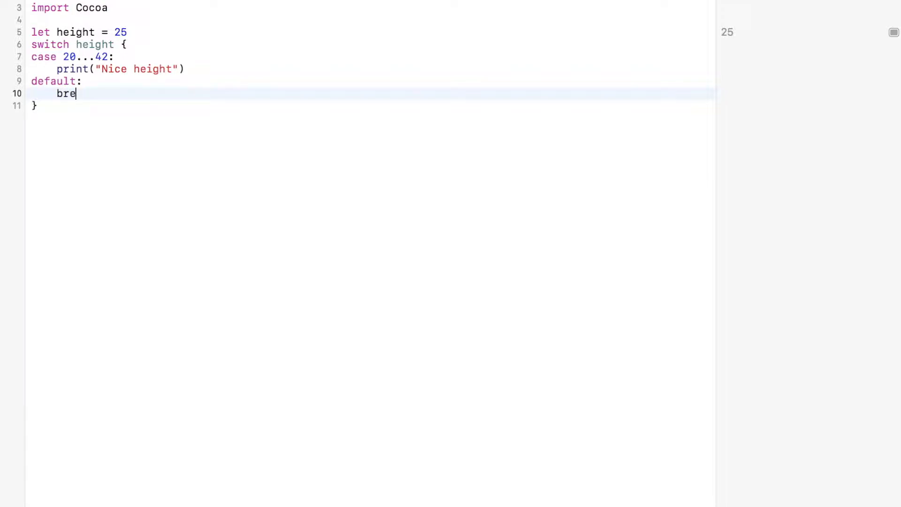
{"action": "type", "text": "ak"}
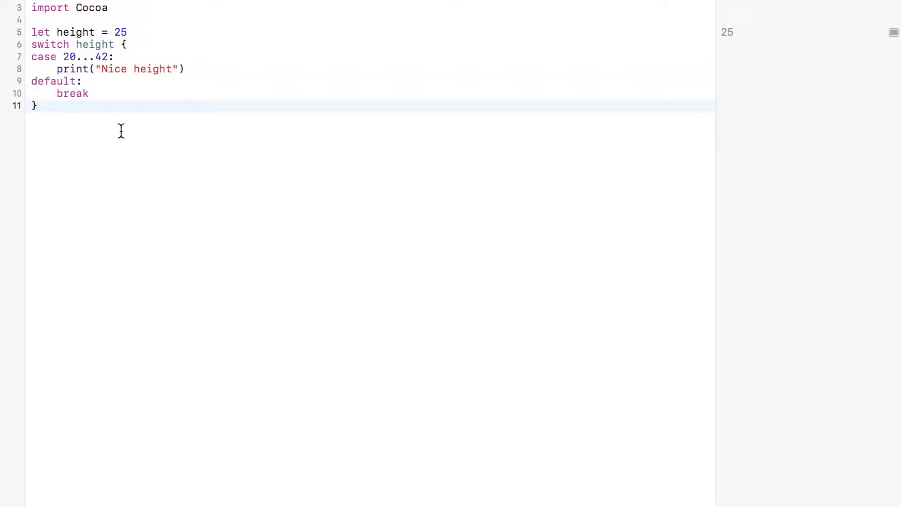
{"action": "left_click", "coordinate": [54, 33]}
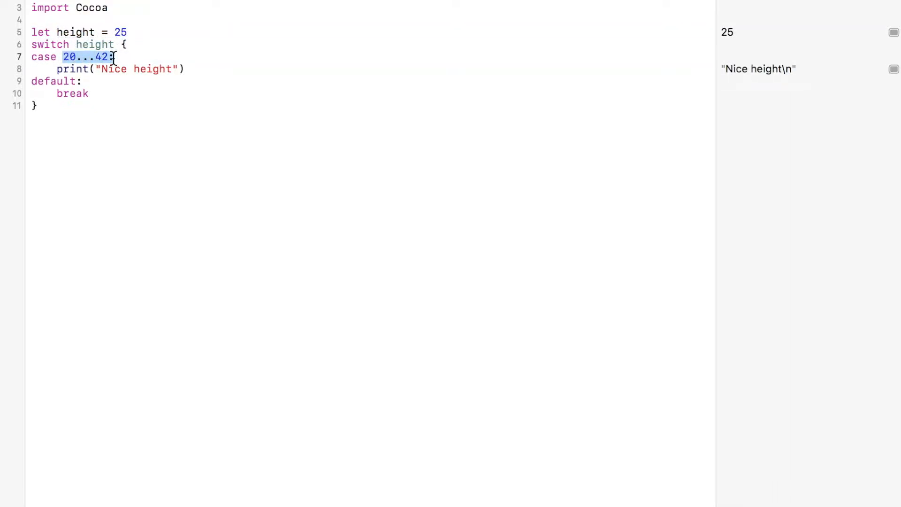
- Delete the switch height block with its 20...42 case and default
{"action": "left_click", "coordinate": [190, 69]}
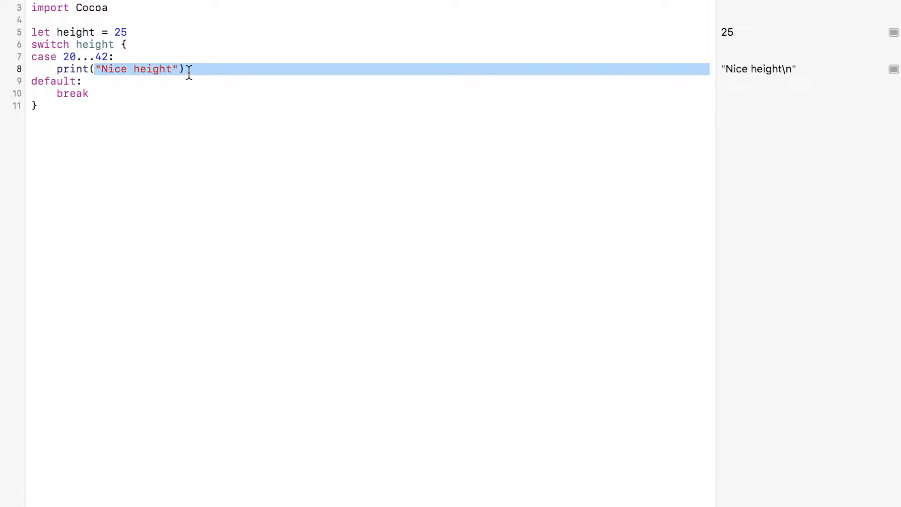
{"action": "left_click", "coordinate": [83, 81]}
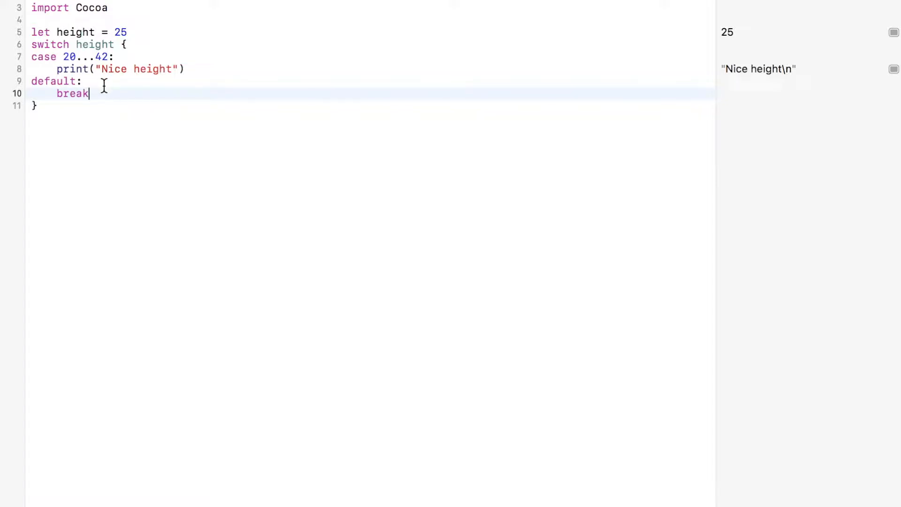
{"action": "mouse_move", "coordinate": [103, 94]}
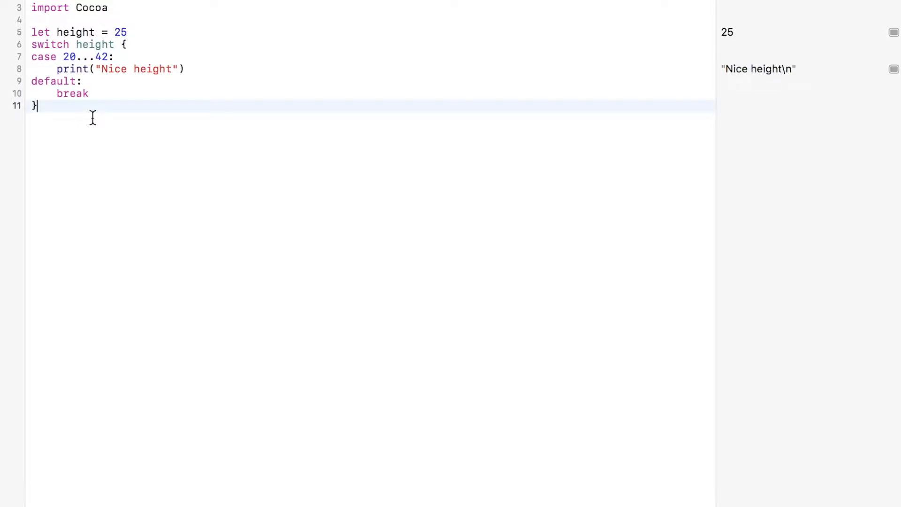
{"action": "mouse_move", "coordinate": [122, 146]}
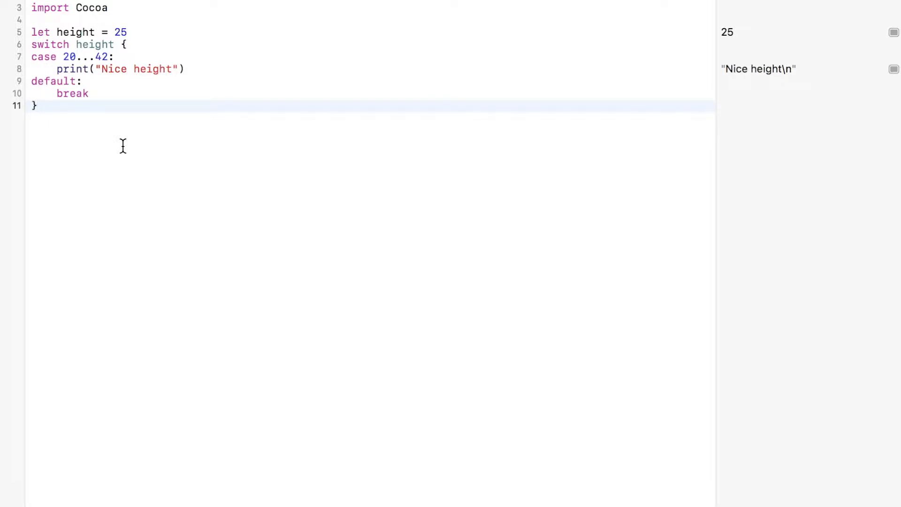
{"action": "left_click", "coordinate": [35, 105]}
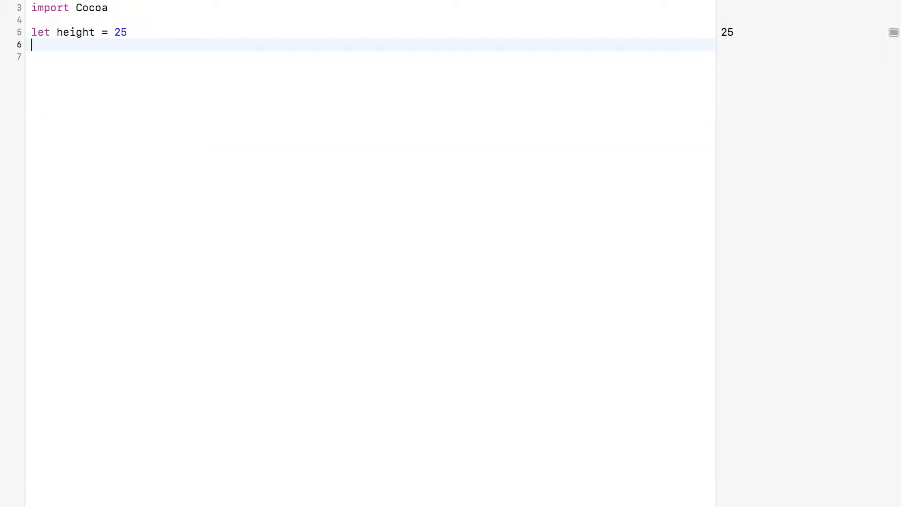
- Write if case 20...42 = height { print("nice height") } below the height constant
{"action": "type", "text": "if case"}
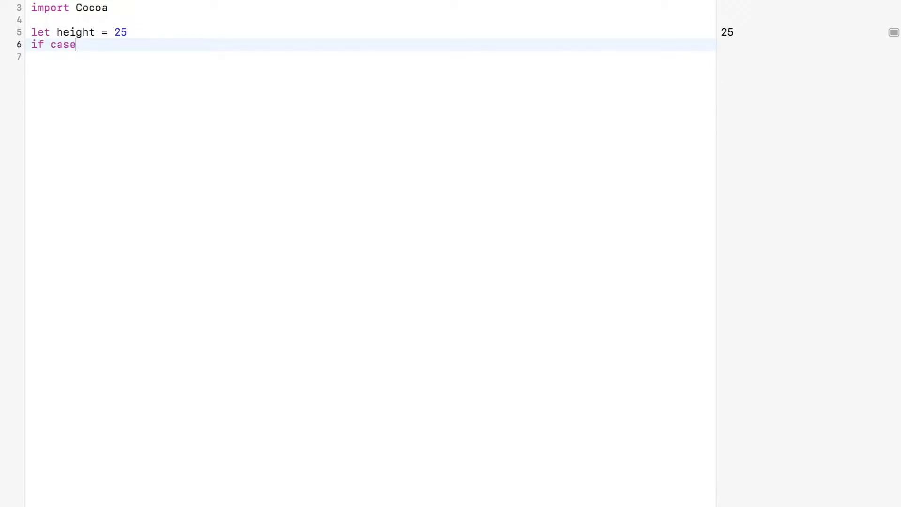
{"action": "type", "text": "20"}
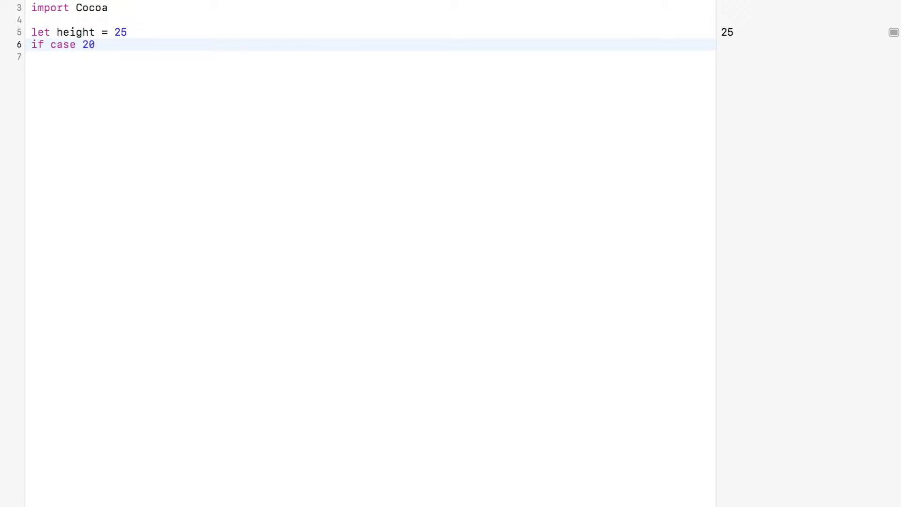
{"action": "type", "text": "...42"}
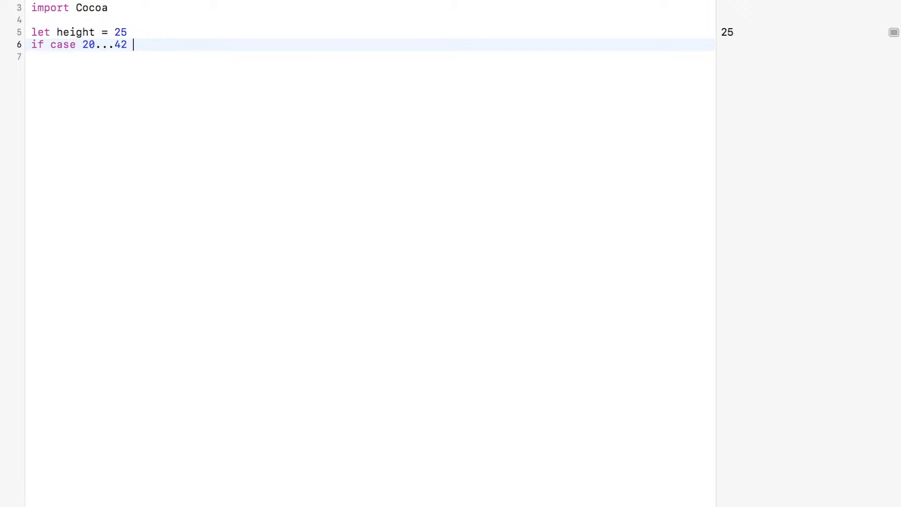
{"action": "type", "text": "= height {"}
{"action": "left_click", "coordinate": [370, 57]}
{"action": "type", "text": "print(\"nice ha"}
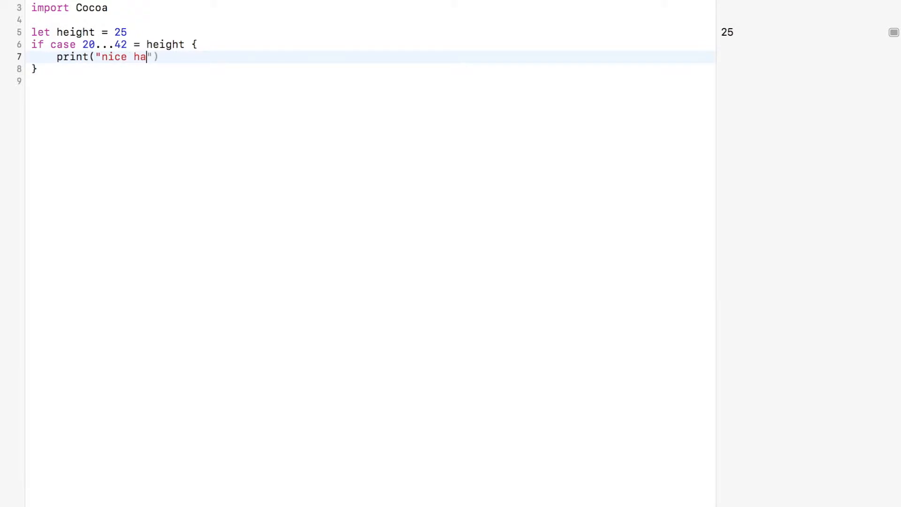
{"action": "type", "text": "eight"}
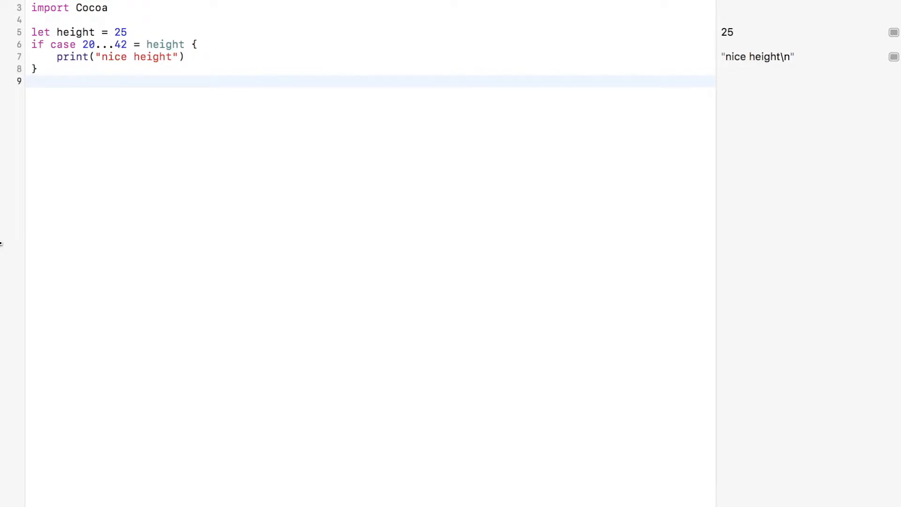
{"action": "left_click", "coordinate": [31, 81]}
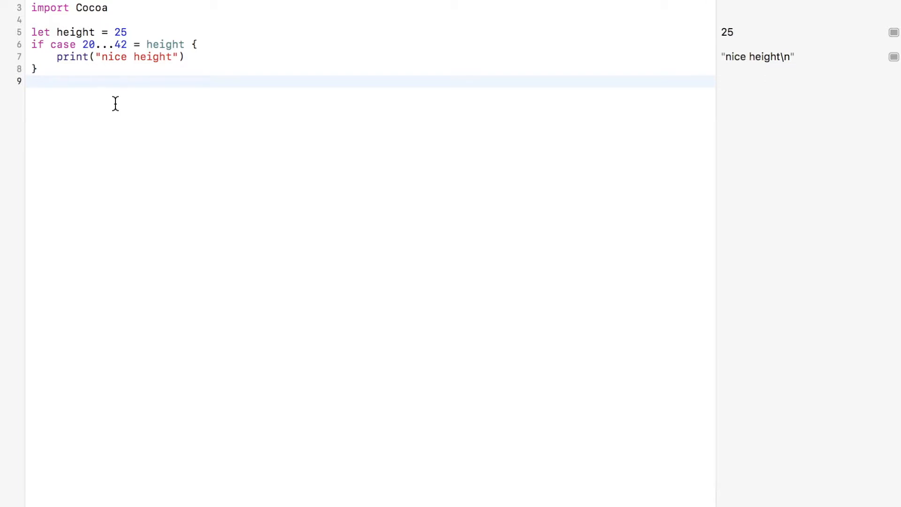
- Add the height >= 21 condition and extend the message to "nice height, you're tall enough to drink"
{"action": "left_click", "coordinate": [31, 81]}
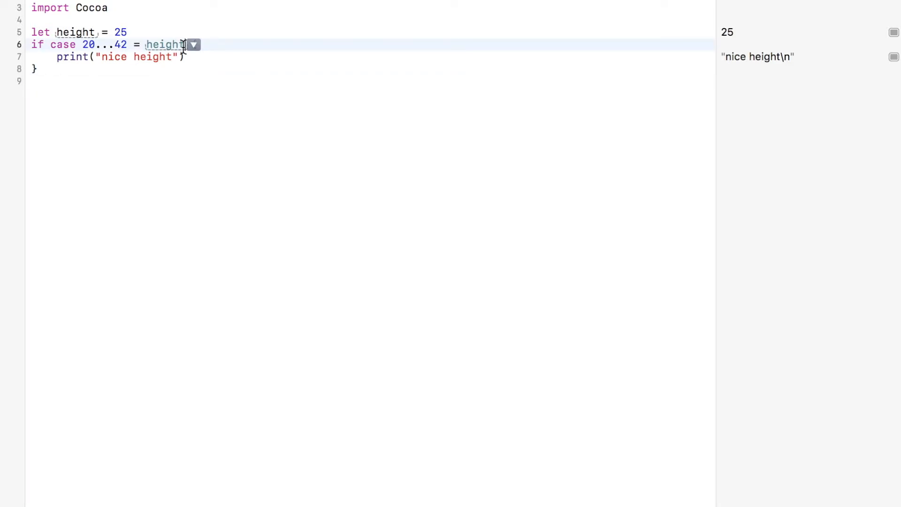
{"action": "type", "text": ", height >="}
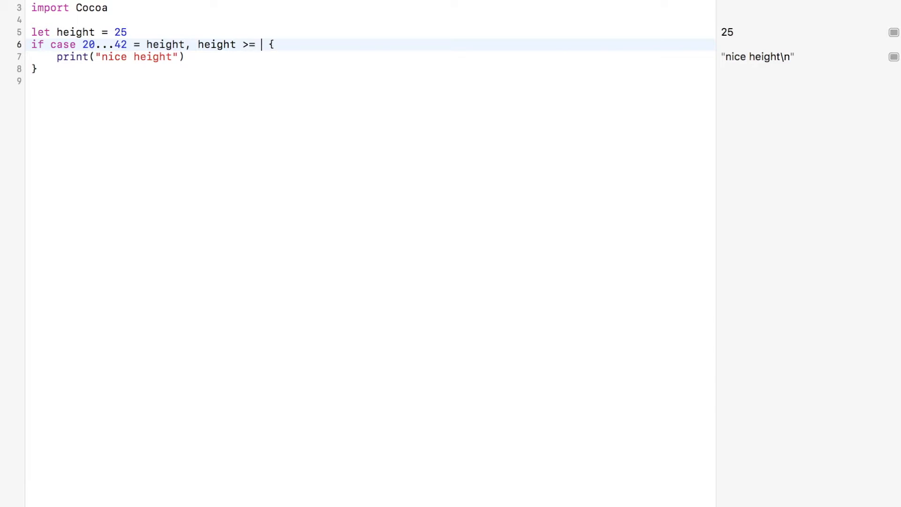
{"action": "type", "text": "21"}
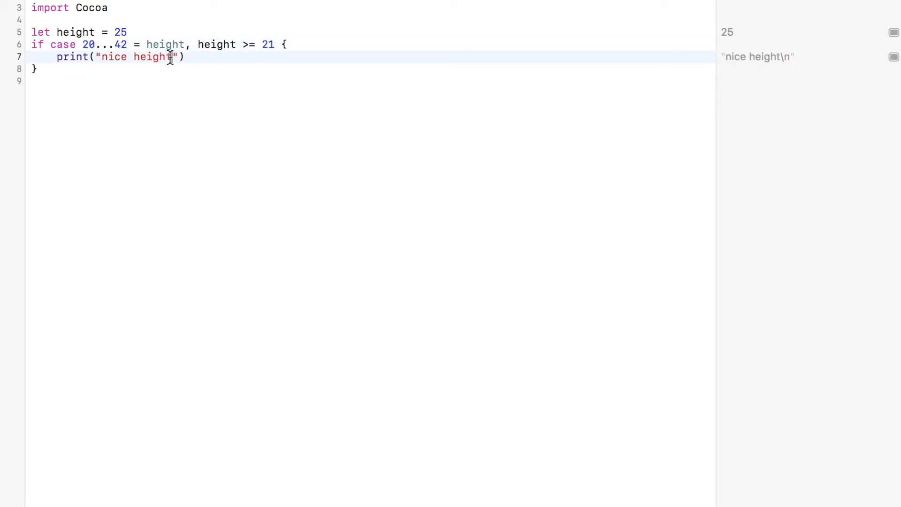
{"action": "type", "text": ", you're tall en"}
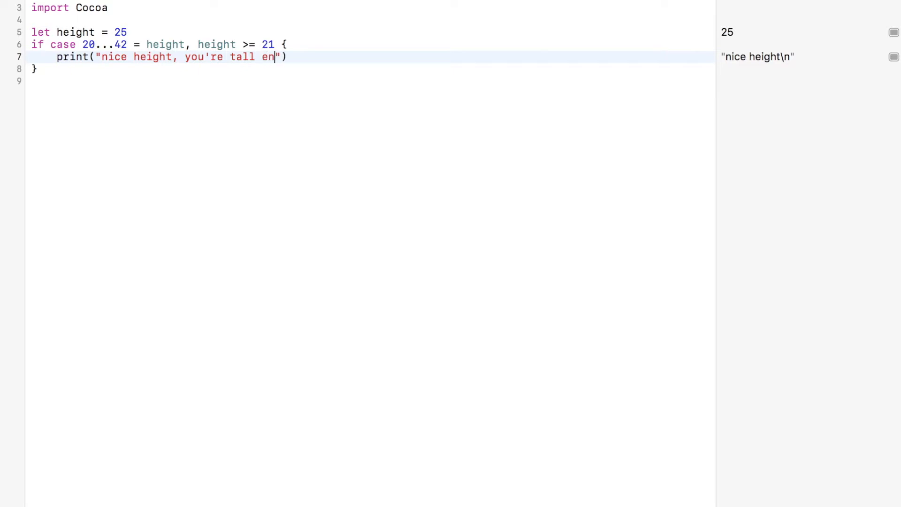
{"action": "type", "text": "ough to drink"}
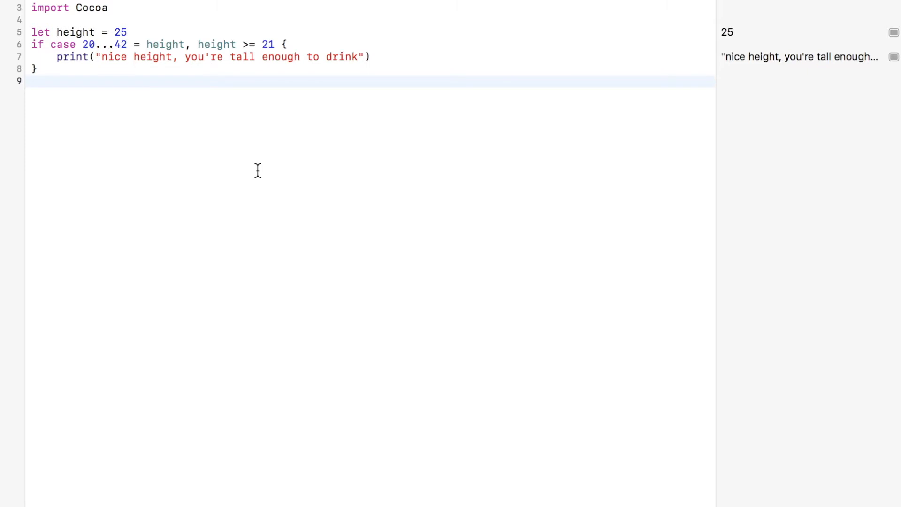
{"action": "left_click", "coordinate": [32, 82]}
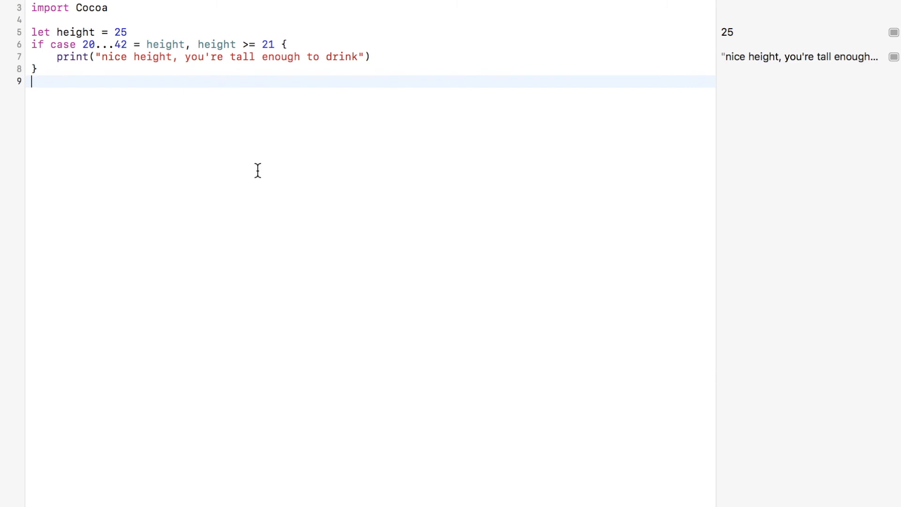
{"action": "double_click", "coordinate": [106, 44]}
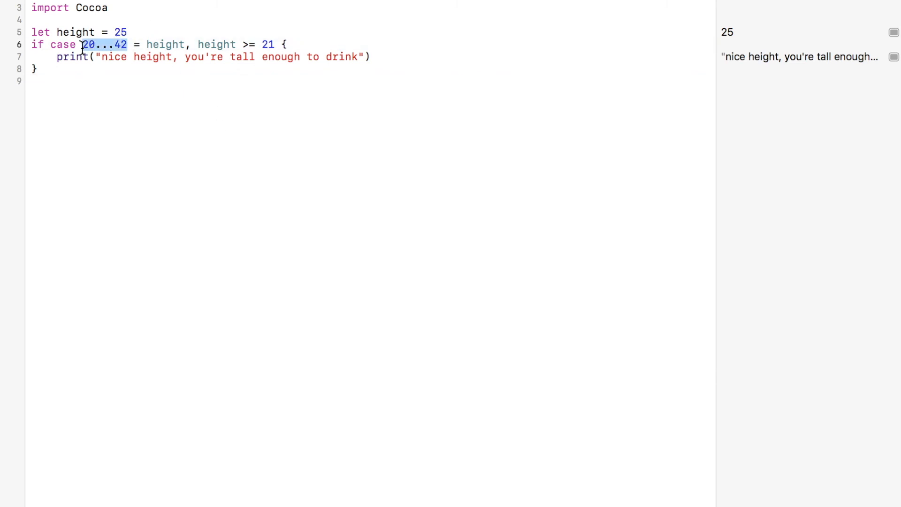